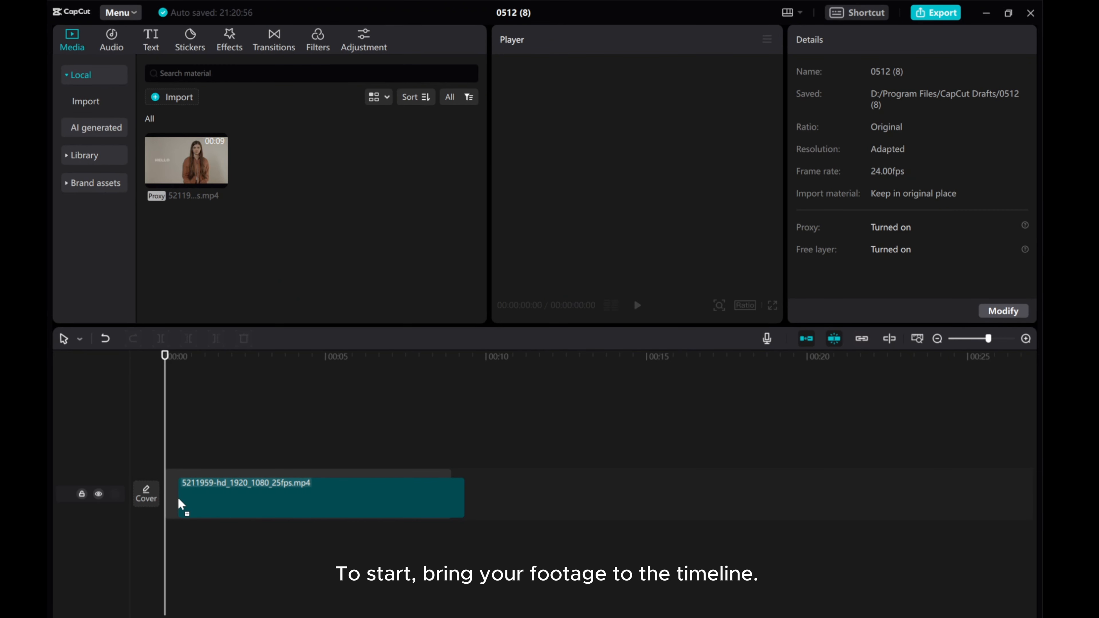
Select the talking-head clip on the timeline for editing
click(308, 498)
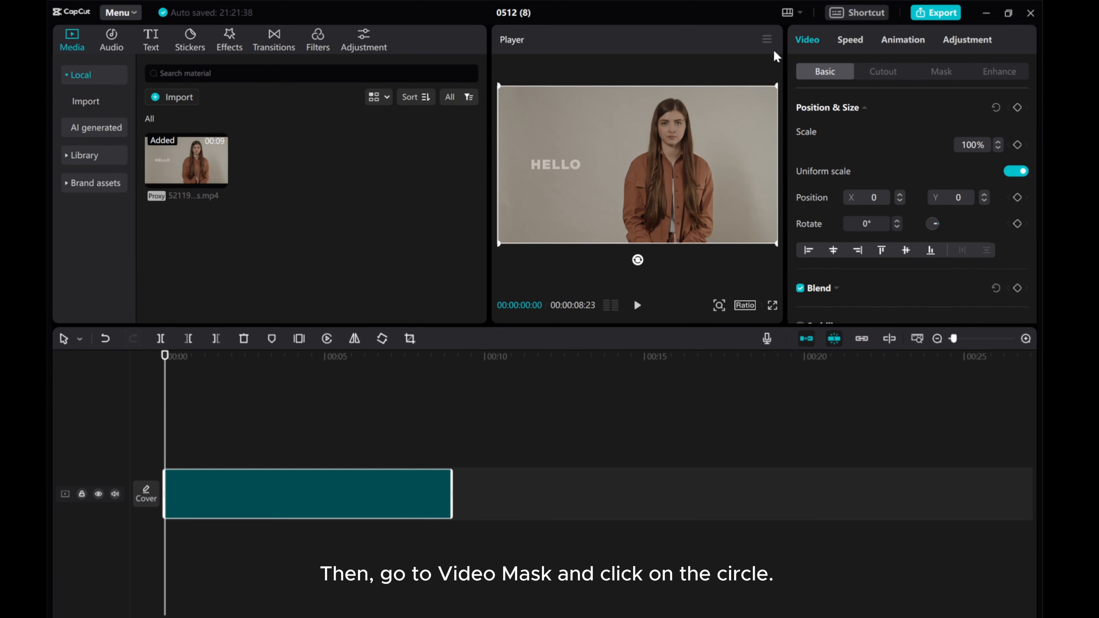
Apply a Circle mask to crop the clip around the woman's face
click(940, 71)
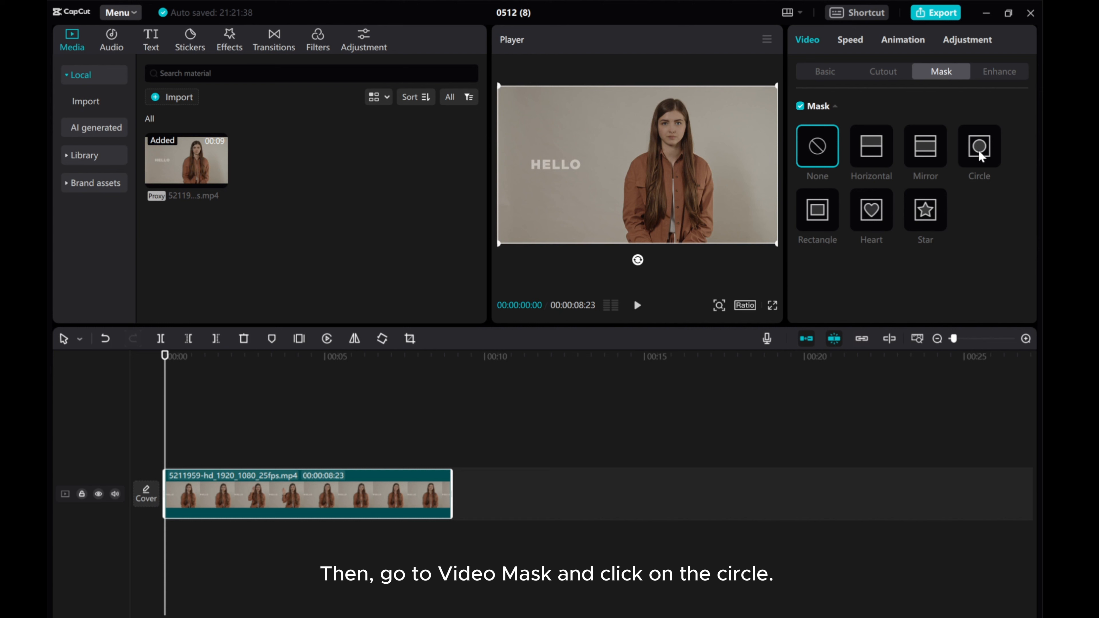
click(978, 147)
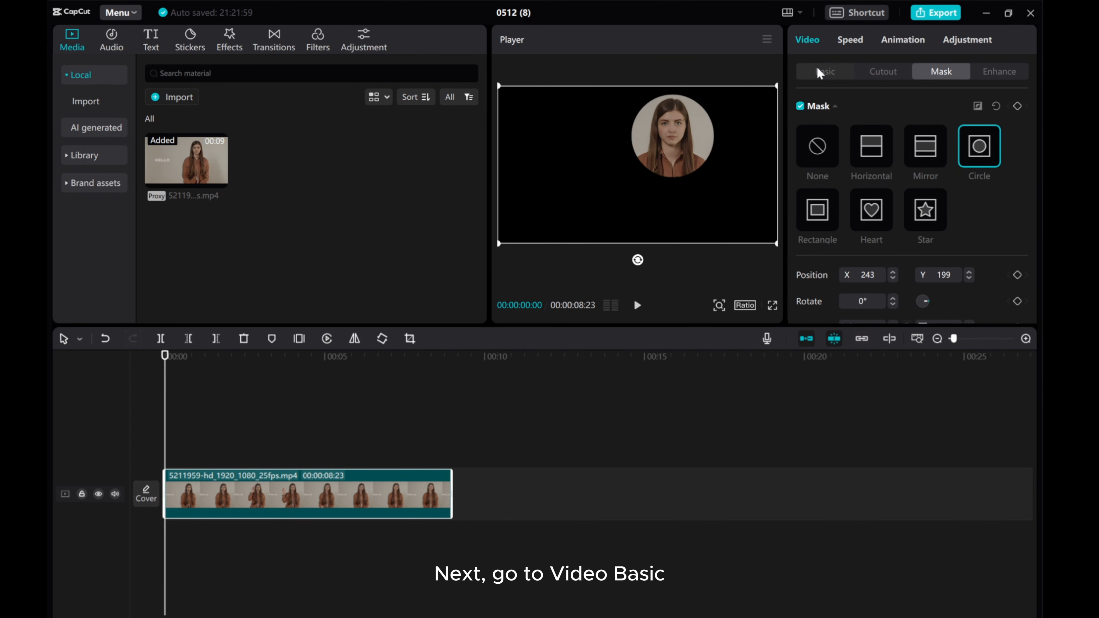
Set the canvas color to white, then merge the clip into a compound clip
click(825, 71)
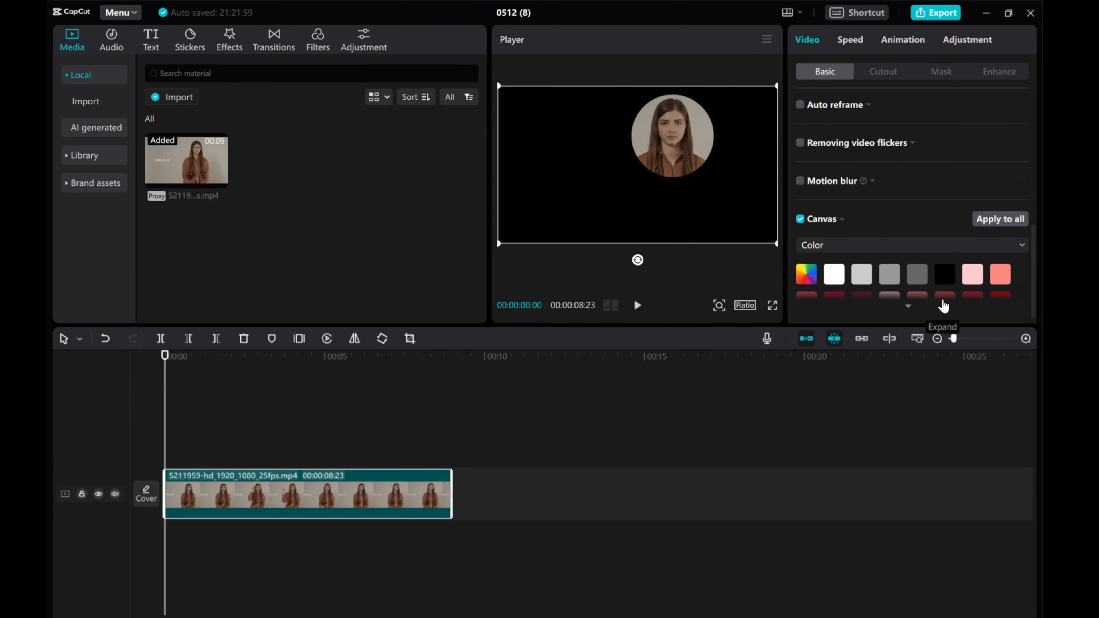
click(834, 274)
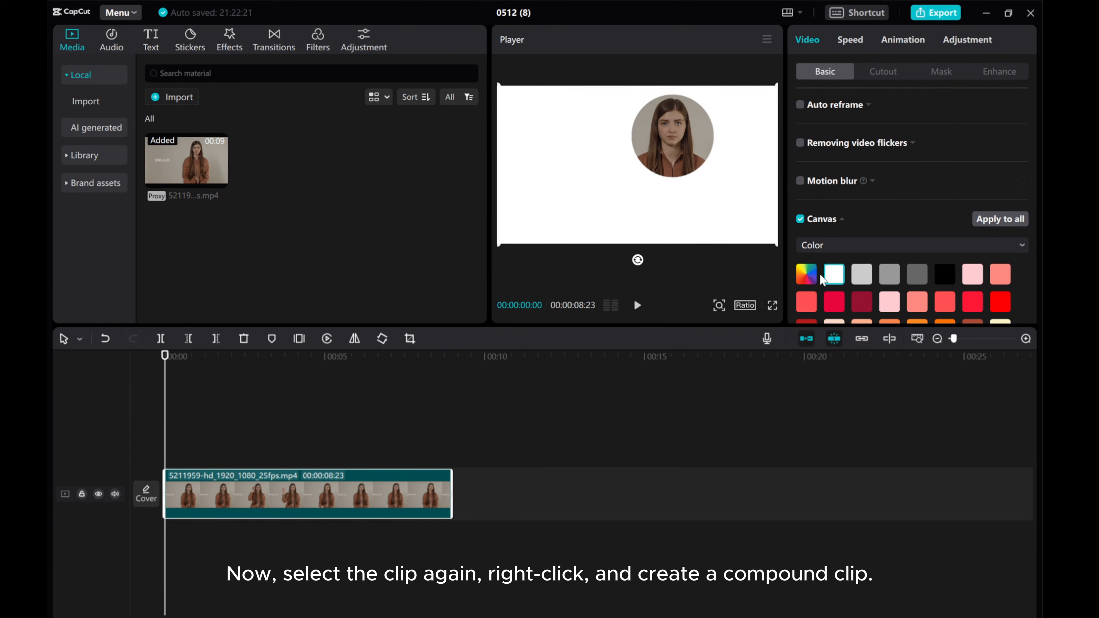
right_click(315, 494)
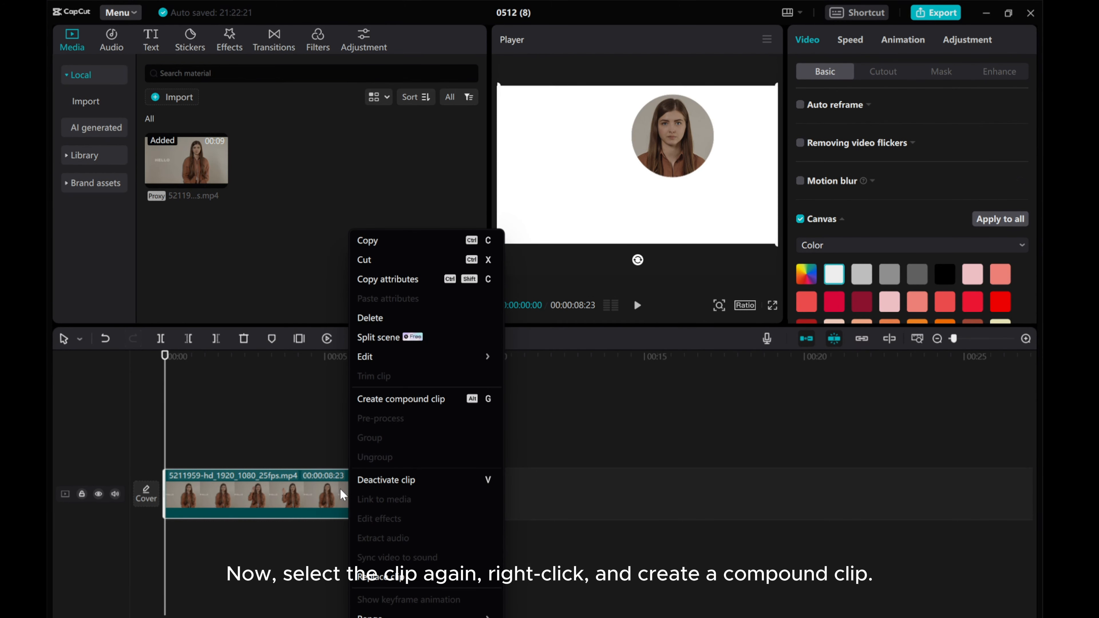
click(400, 399)
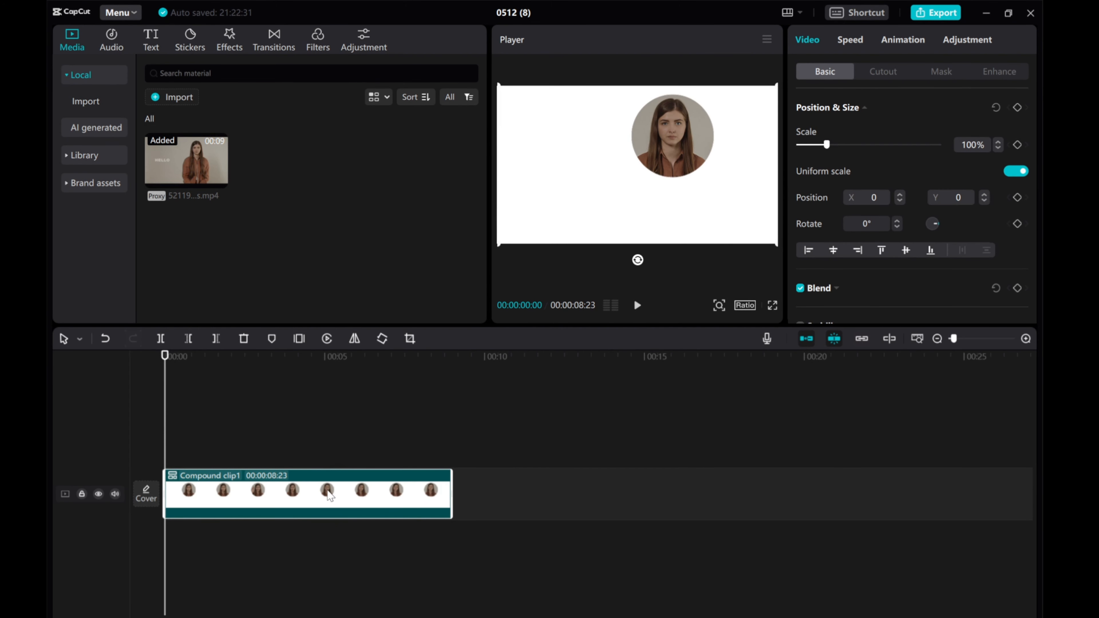
mouse_move(550, 375)
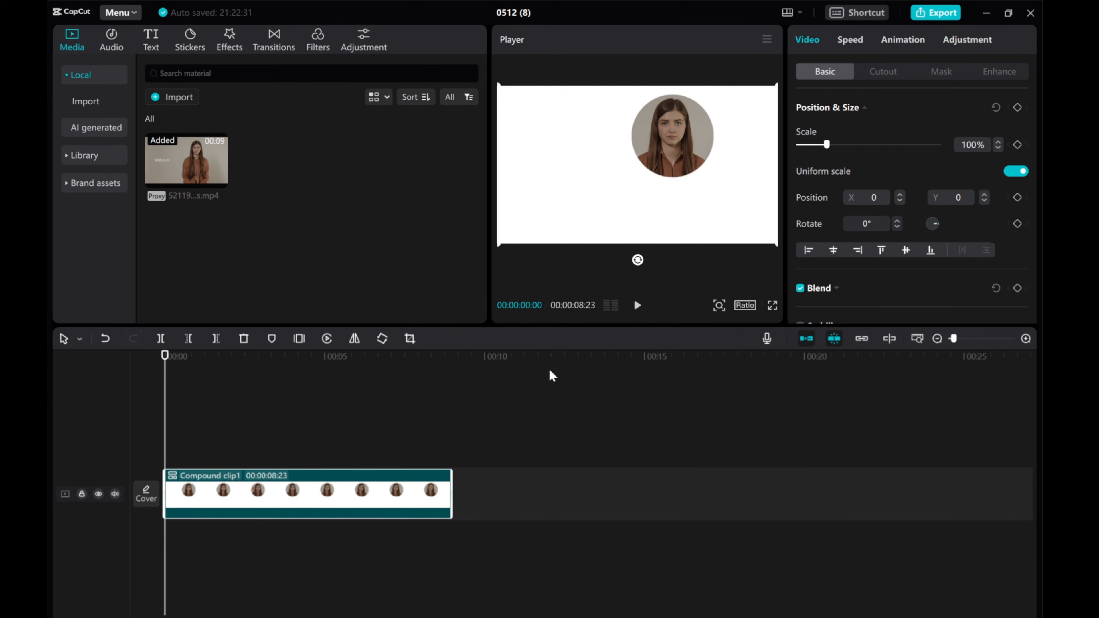
Re-mask the compound clip with a slightly larger Circle to form a white ring
click(940, 71)
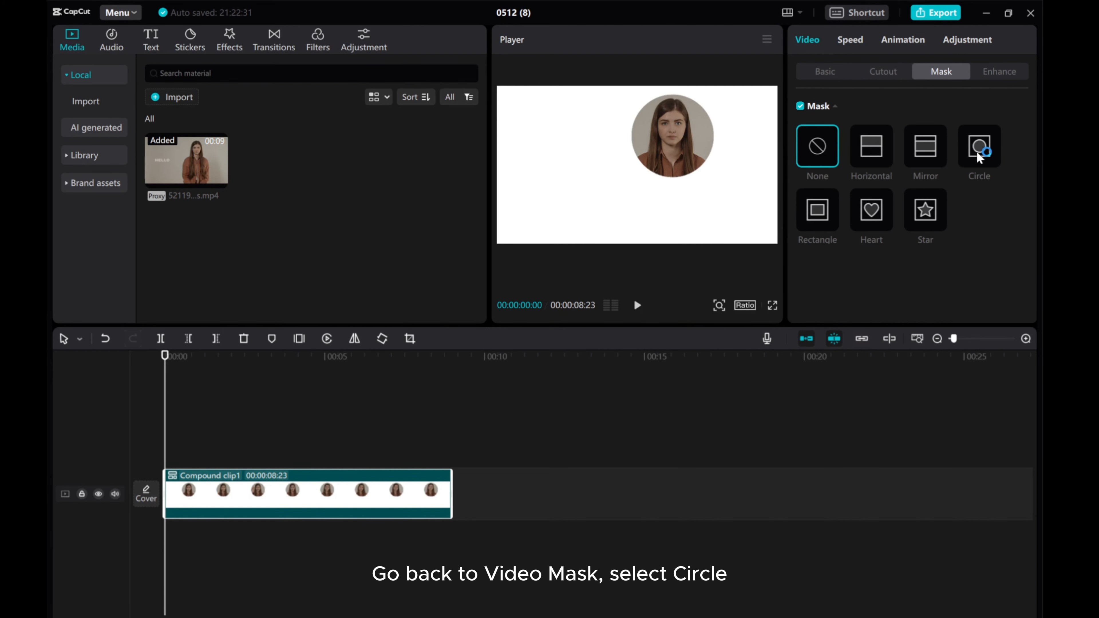
click(978, 147)
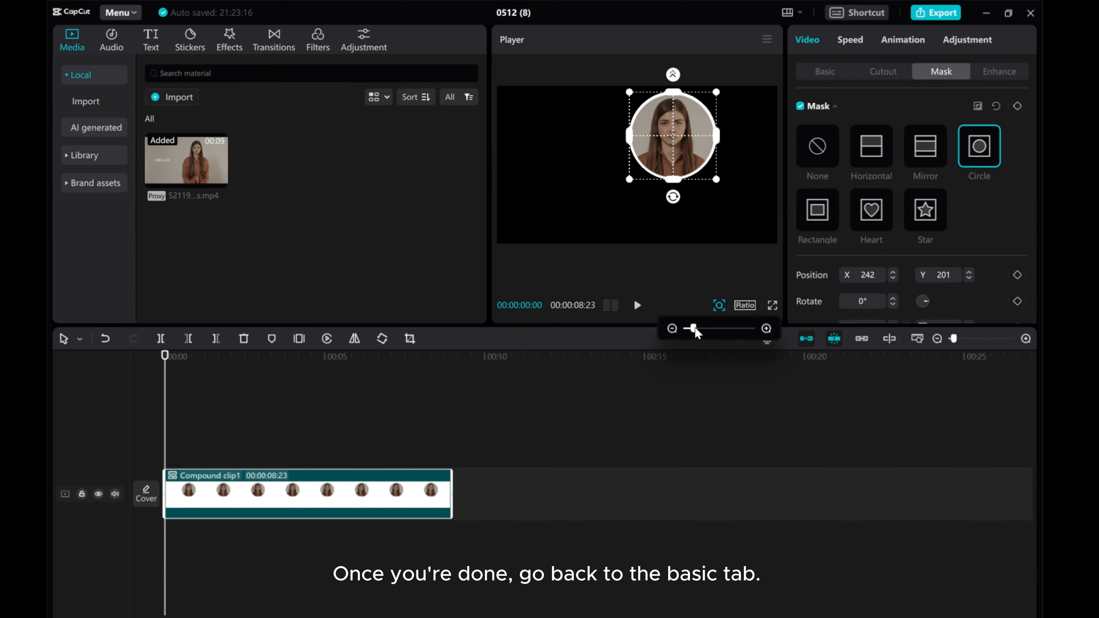
click(825, 71)
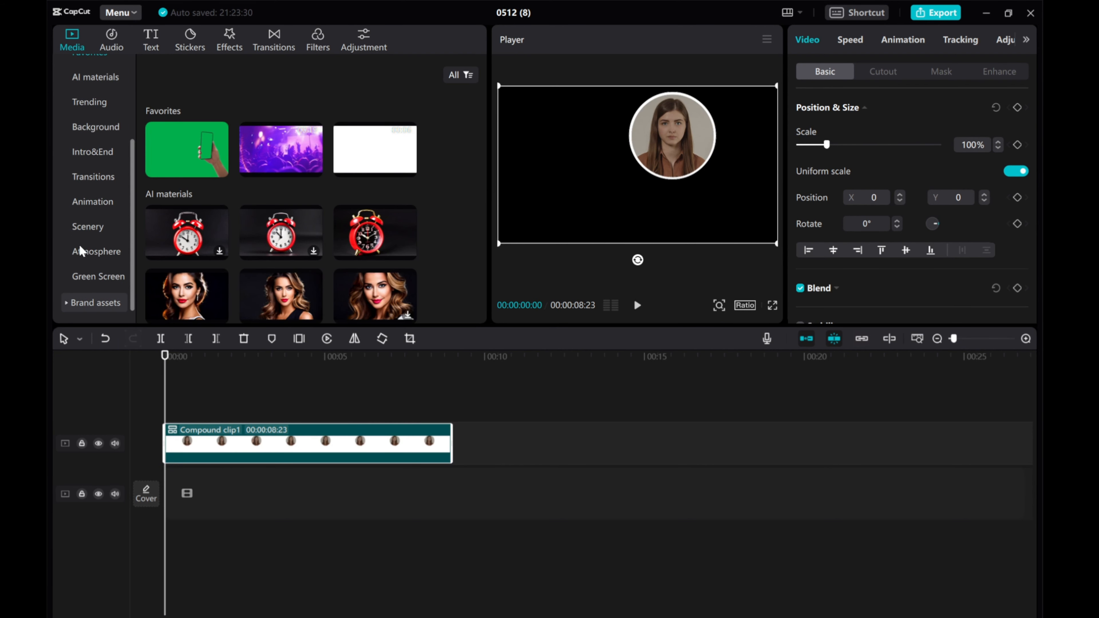
Show the Scenery category of CapCut's stock video library
click(87, 227)
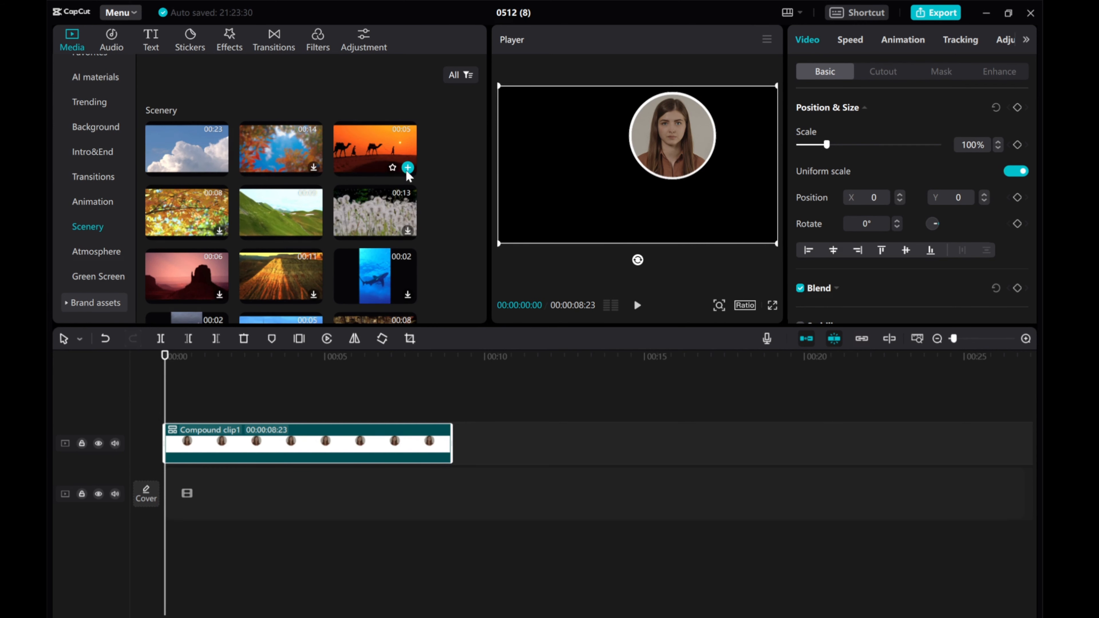
Add the desert camel scenery as background and play back the finished composition
click(407, 167)
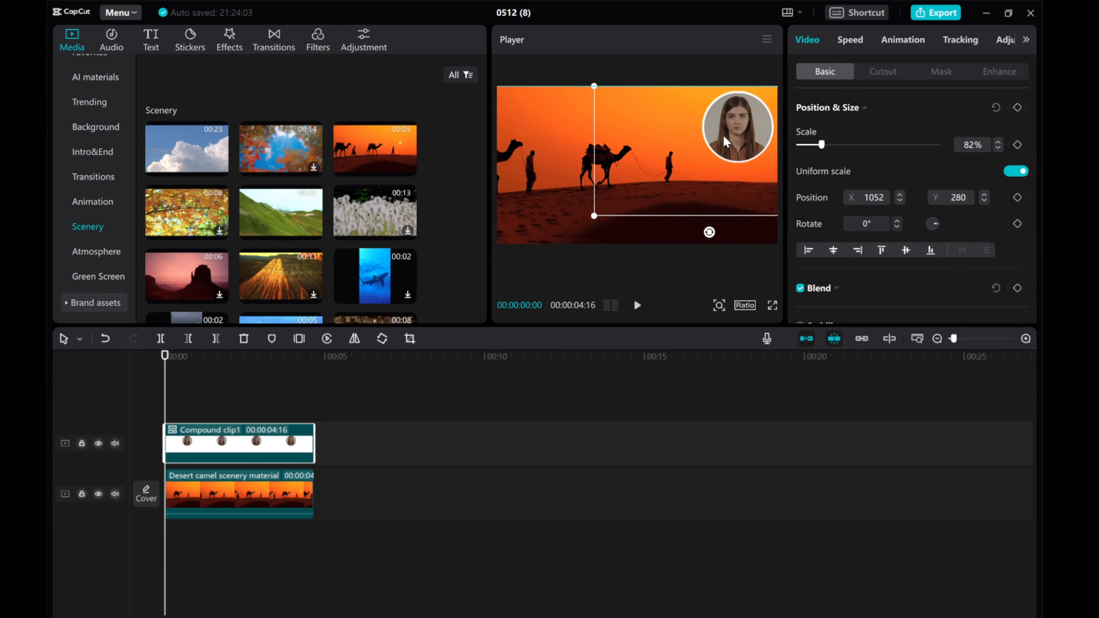
click(174, 389)
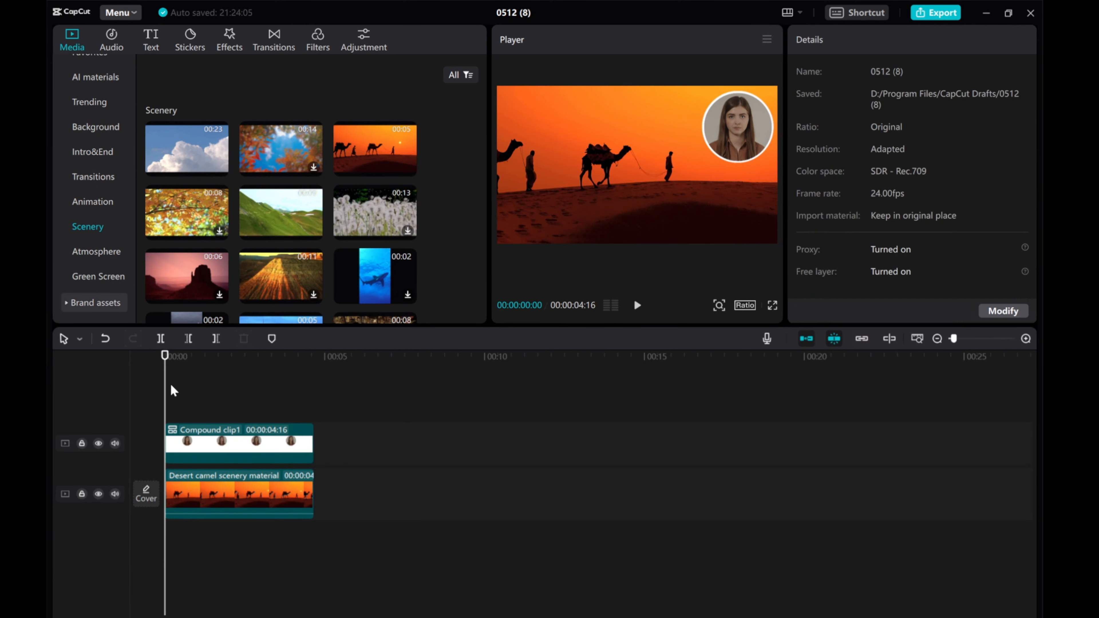
click(637, 305)
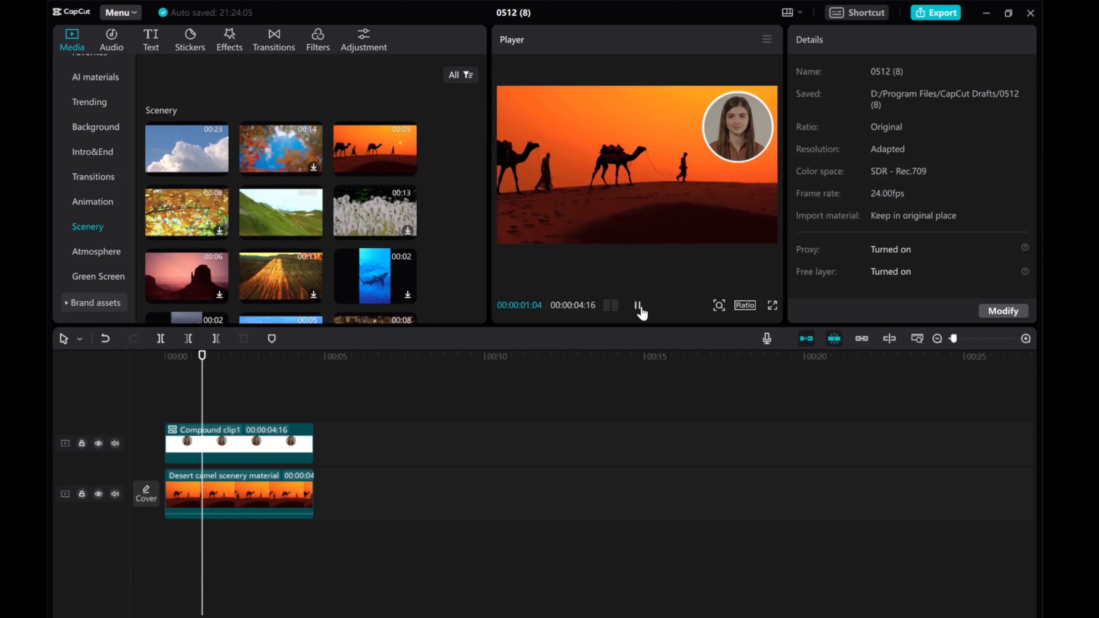